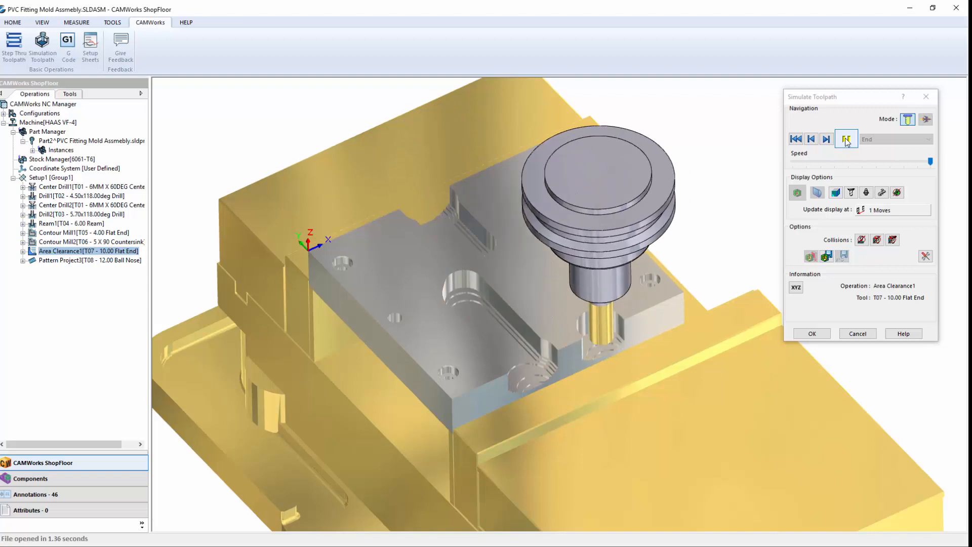
Play the Area Clearance1 cutting simulation on the mold half.
left_click(847, 139)
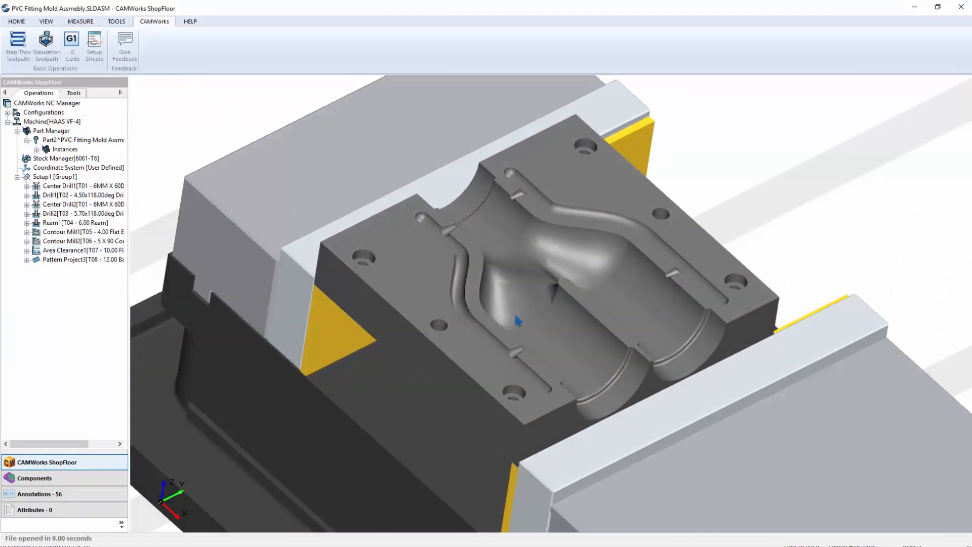
Orbit into the mold cavity and show its dimensions with the G-code backplot in the NC Editor.
left_click_drag(518, 321, 685, 316)
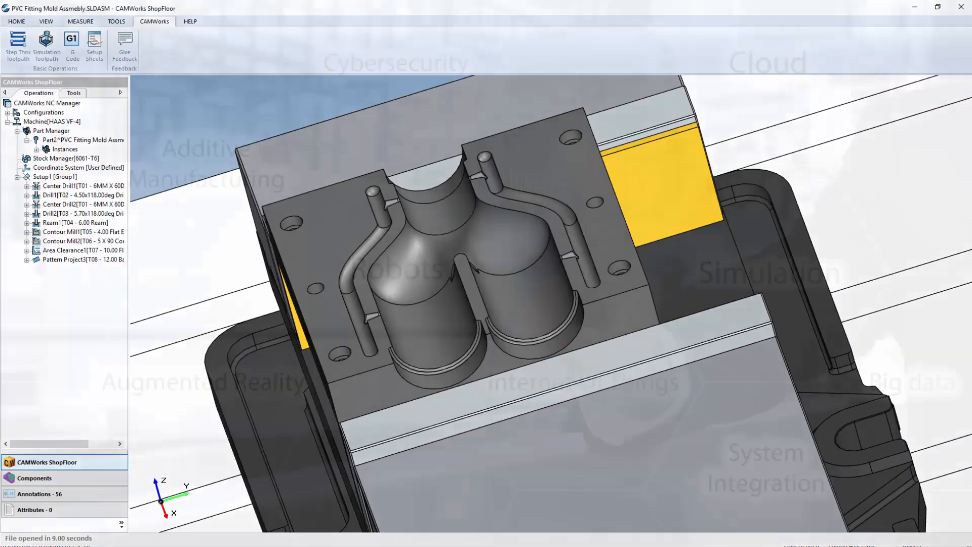
left_click(38, 494)
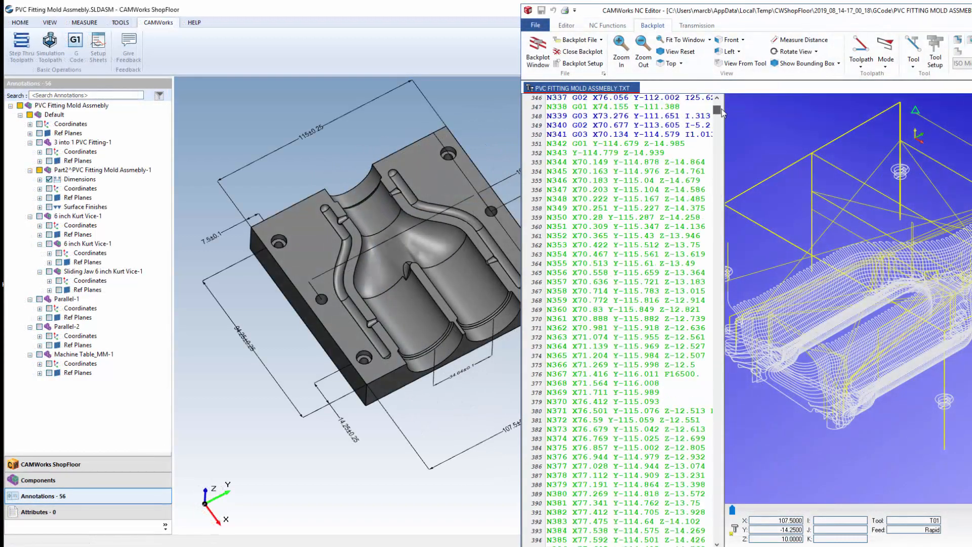
scroll("down", 3)
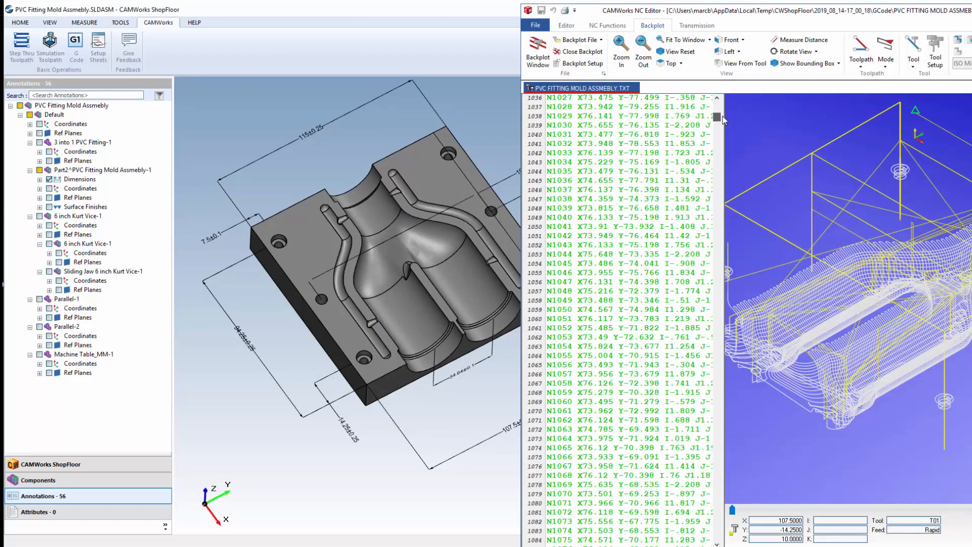
scroll("down", 3)
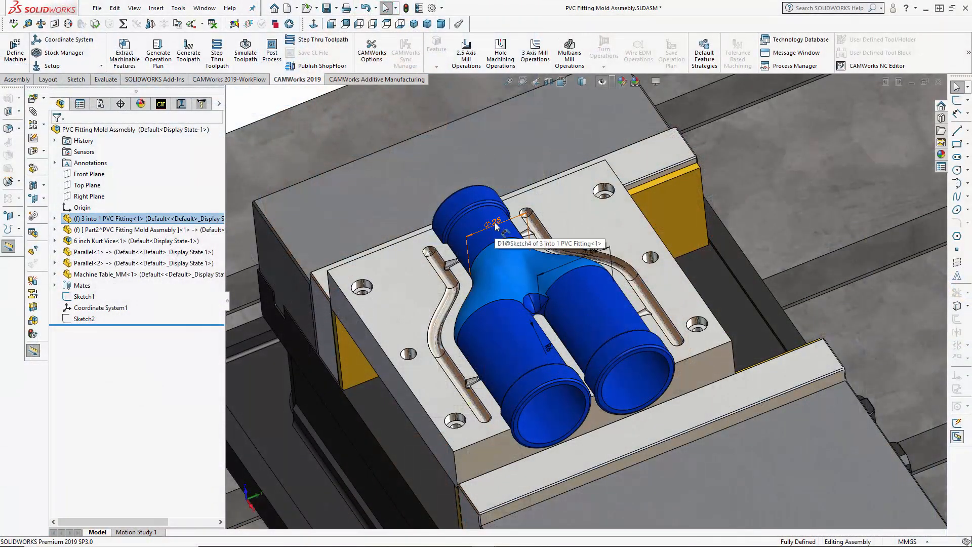
Show the 3 into 1 PVC Fitting's Sketch4 dimensions and bring up its context options.
double_click(487, 222)
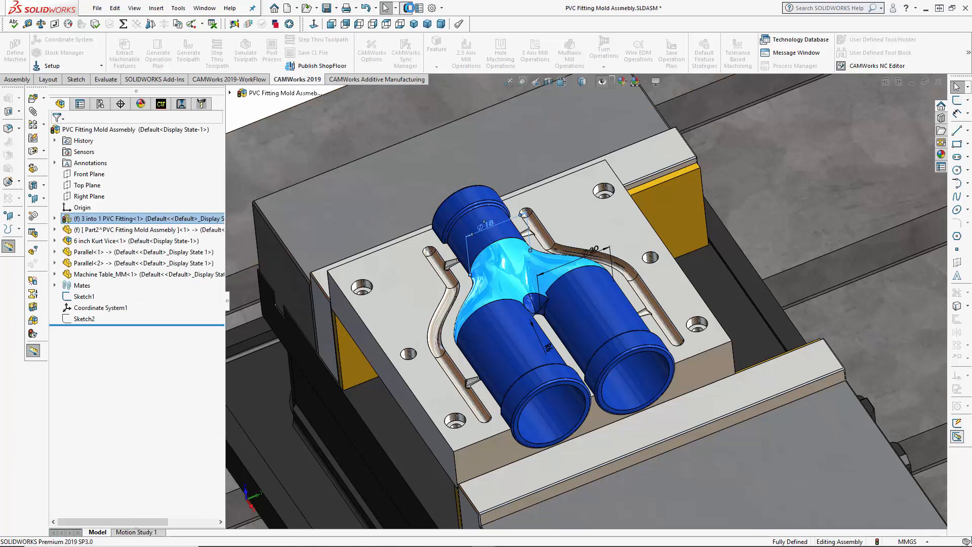
right_click(487, 222)
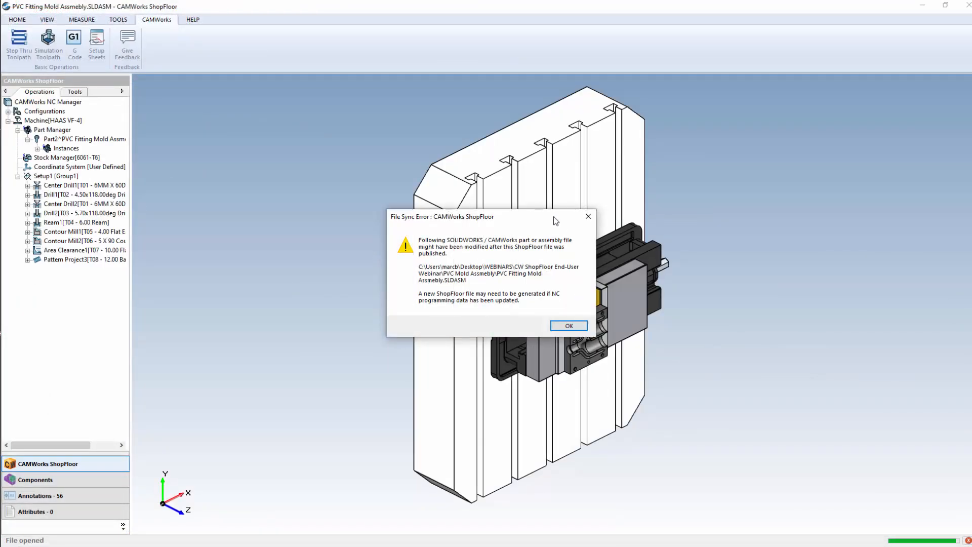
Dismiss the File Sync Error warning and section the mold along the YZ plane.
left_click(569, 326)
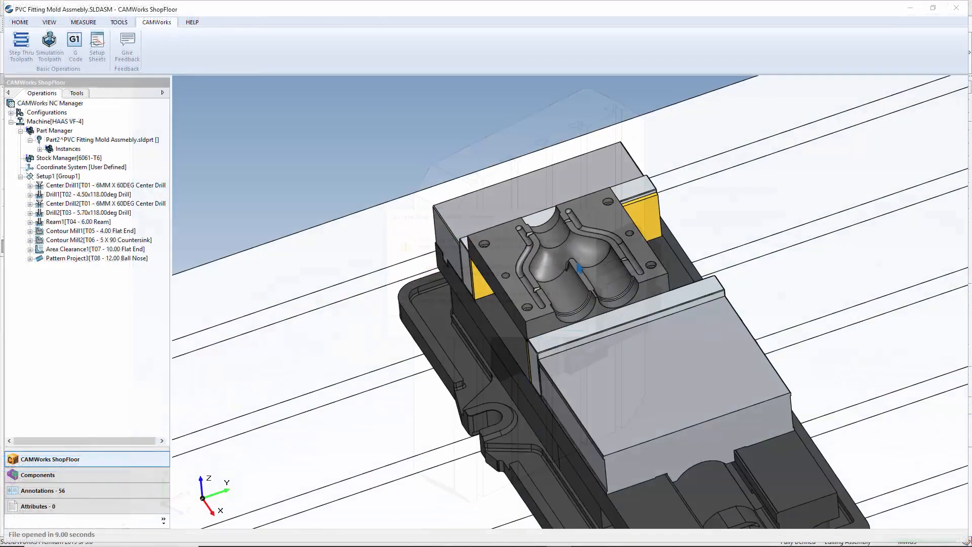
left_click(36, 474)
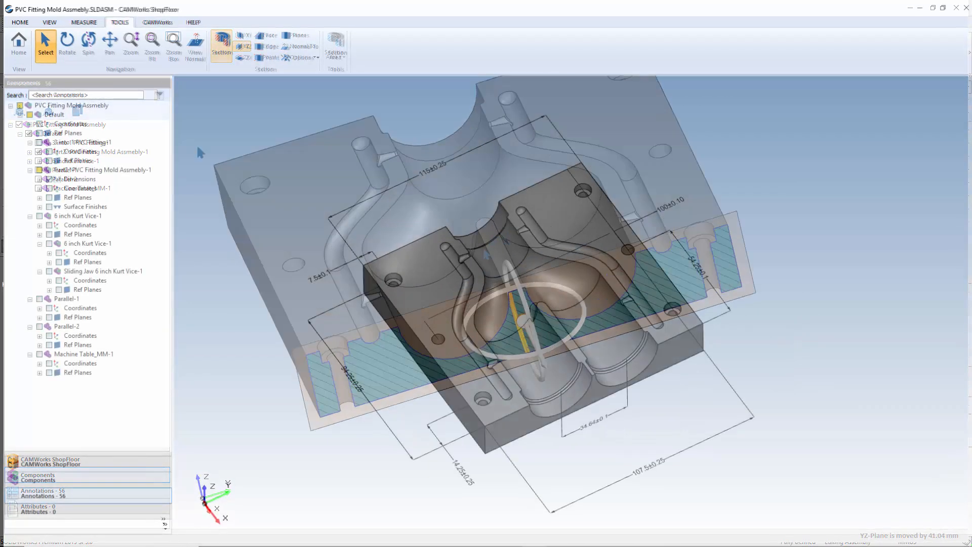
Measure the cavity's rounded-end radius and a mounting hole diameter, then clear the measurements.
left_click(81, 22)
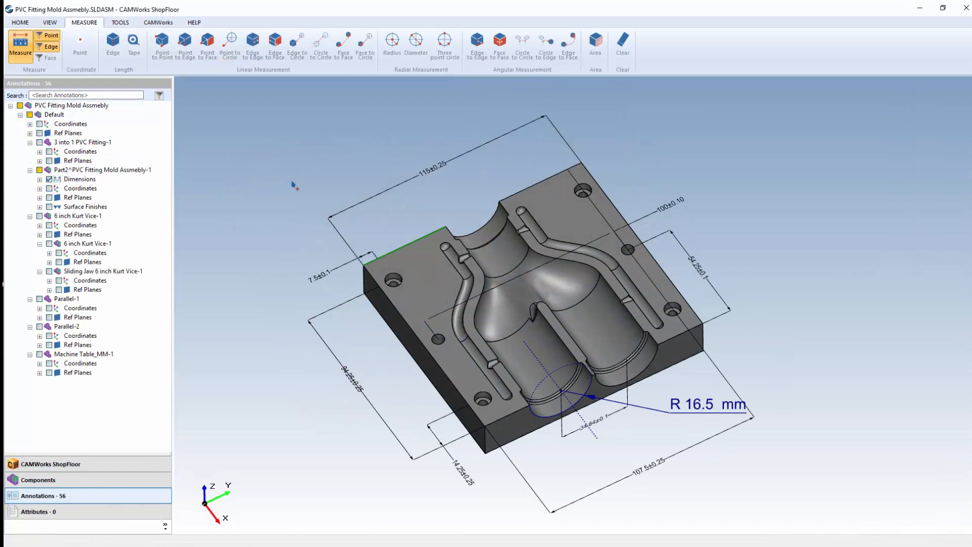
left_click(416, 41)
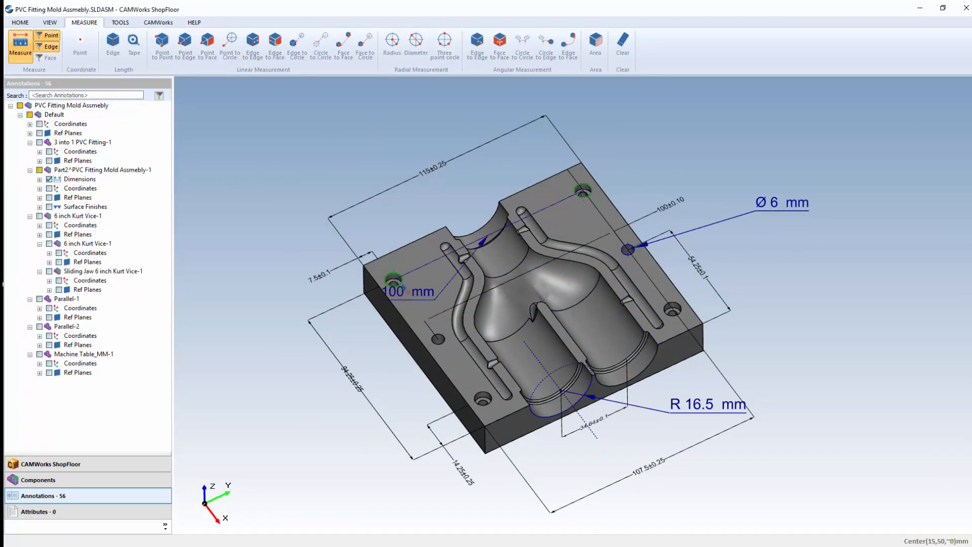
left_click(195, 22)
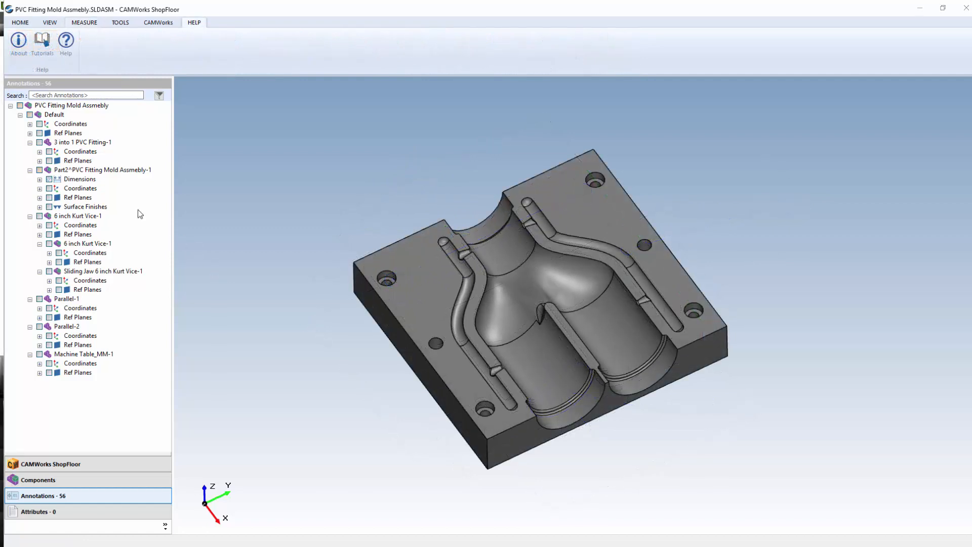
Show dimension annotations and include GDnT and Note types via the annotation filter.
left_click(39, 178)
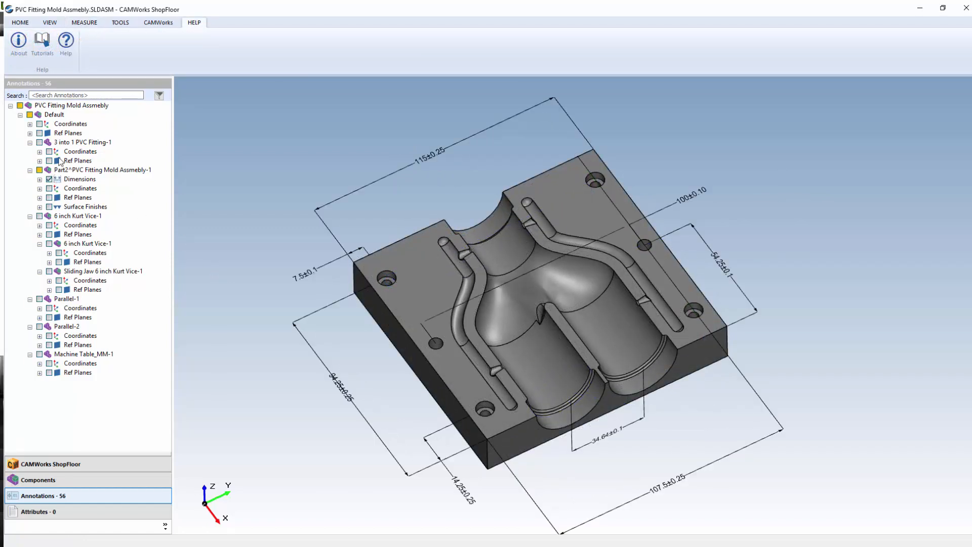
left_click(158, 96)
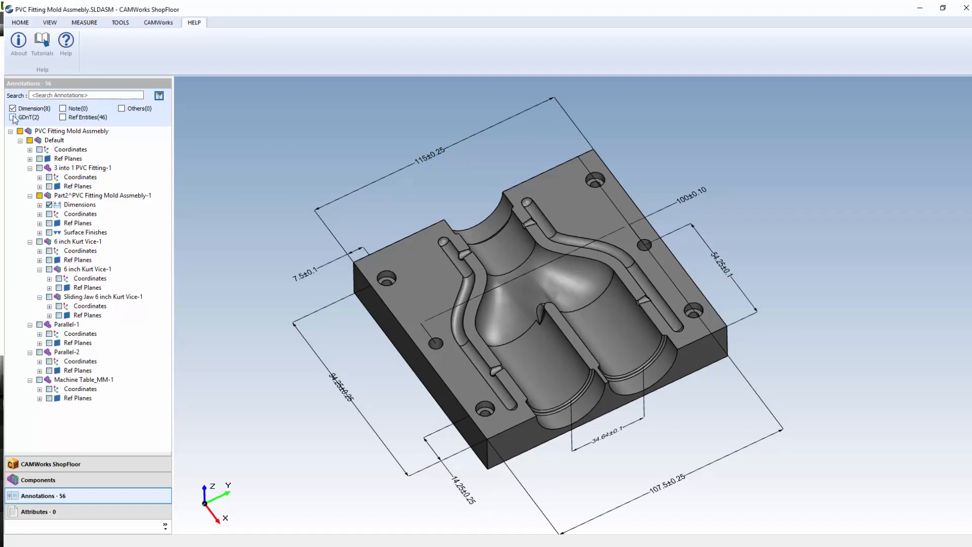
left_click(12, 117)
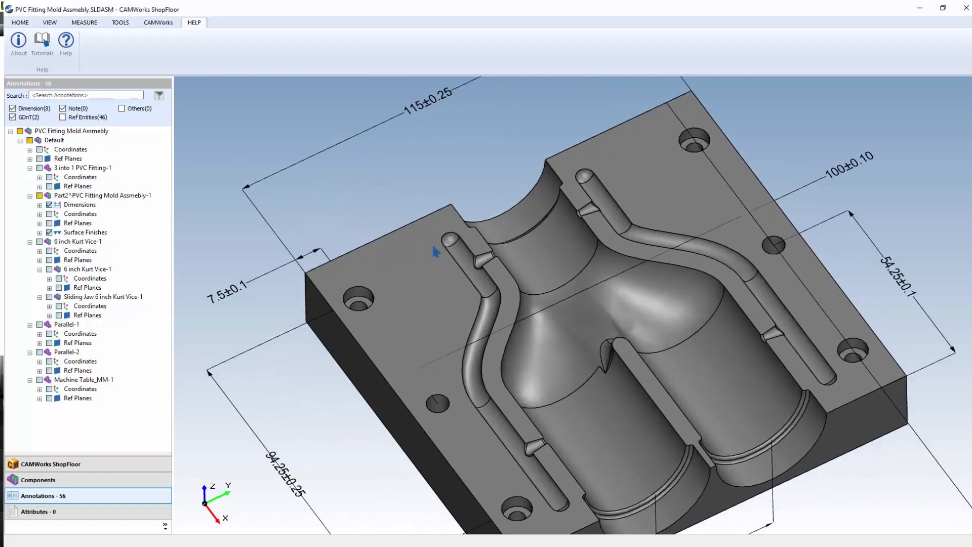
mouse_move(778, 352)
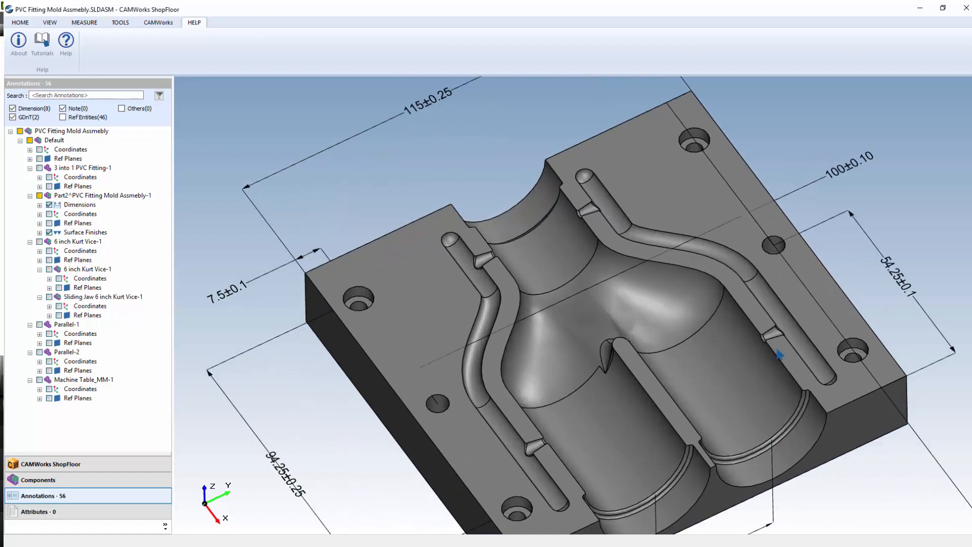
left_click(149, 22)
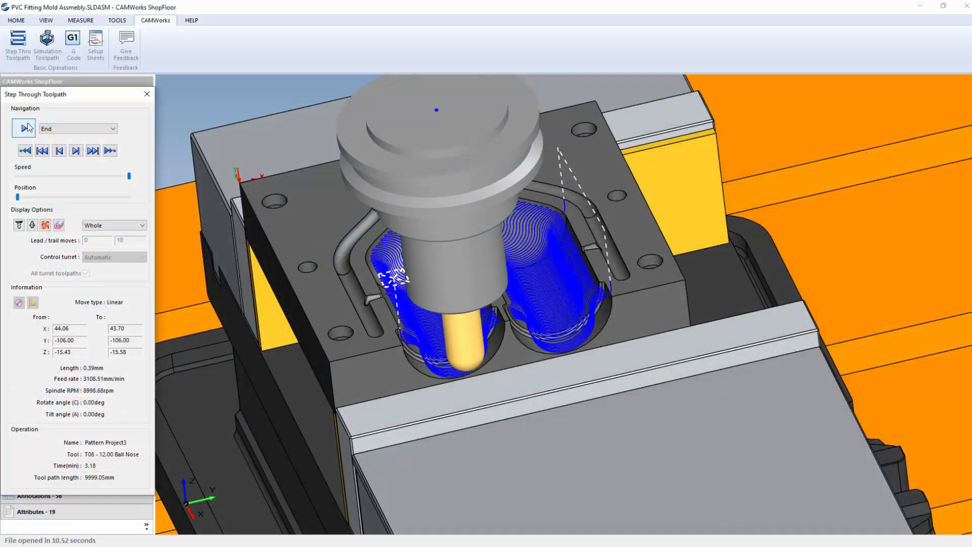
Review the setup sheet tool list, then preview the T01 6MM X 60DEG HSS CENTERDRILL from the tool crib.
left_click(95, 42)
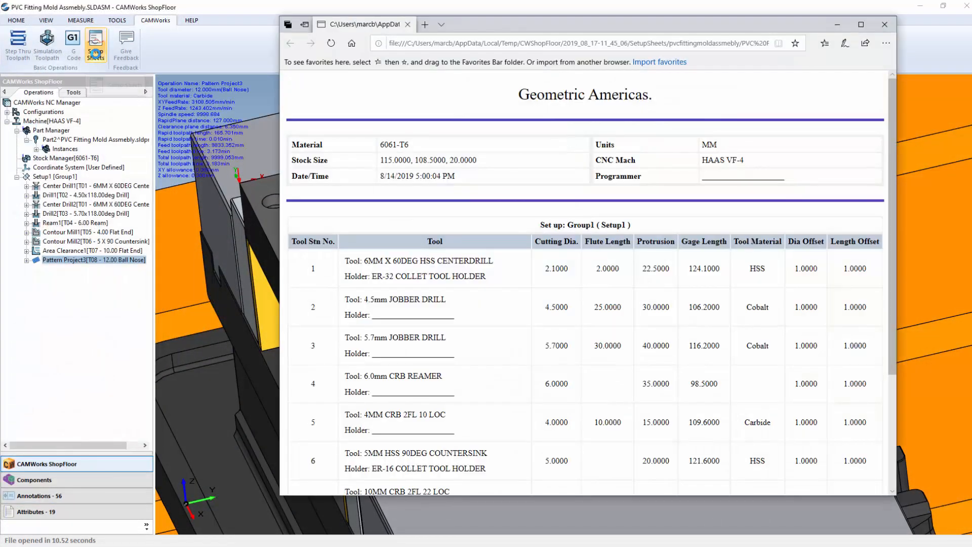
scroll("down", 3)
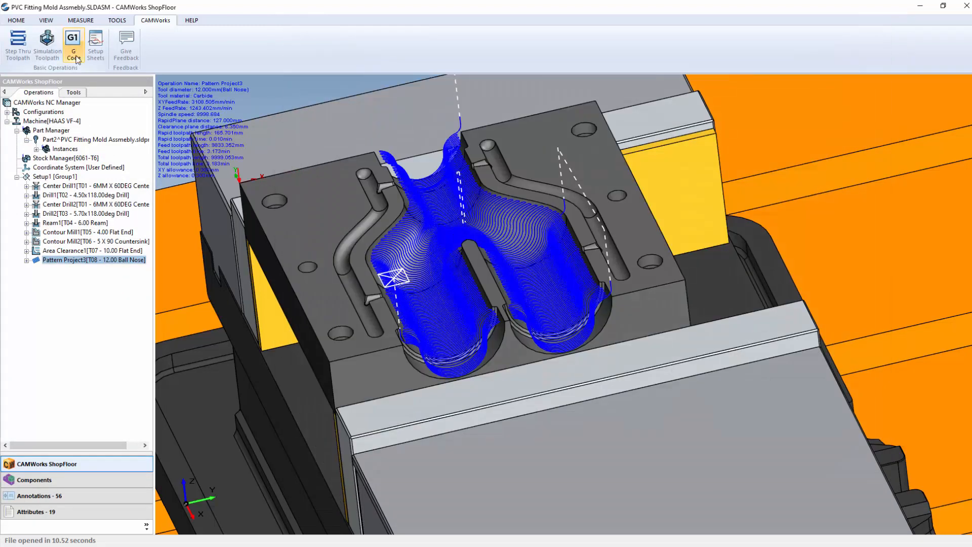
left_click(69, 45)
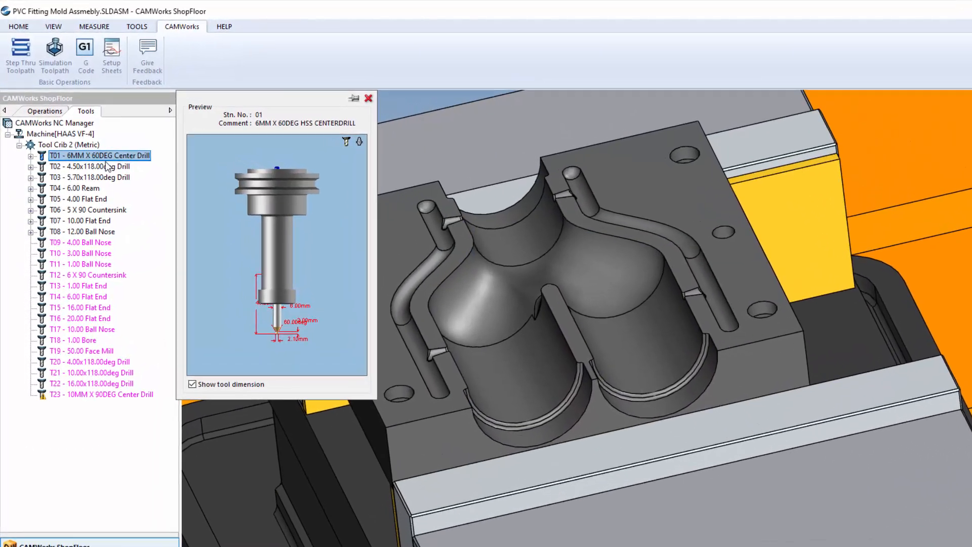
left_click(102, 277)
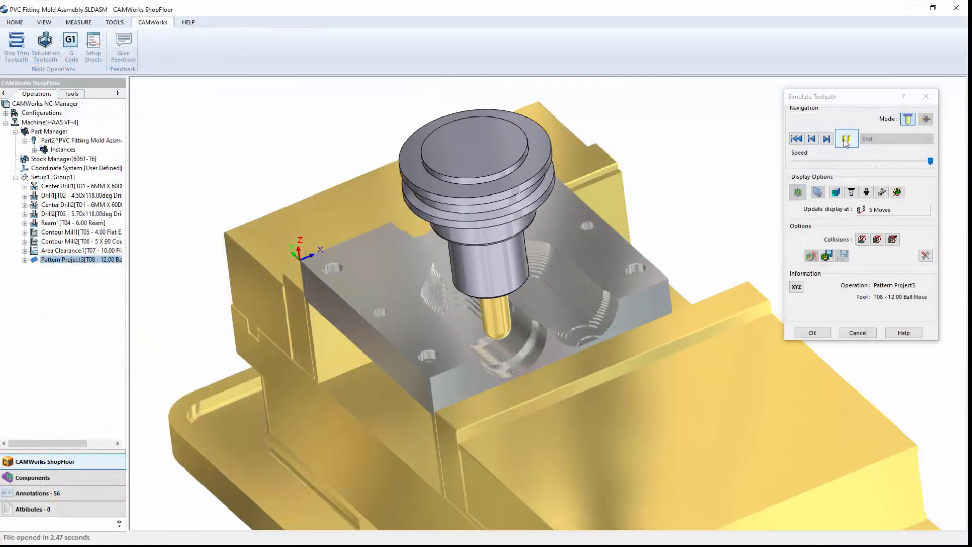
Play the ball-nose Pattern Project3 simulation and step to the next Center Drill1 move.
left_click(846, 138)
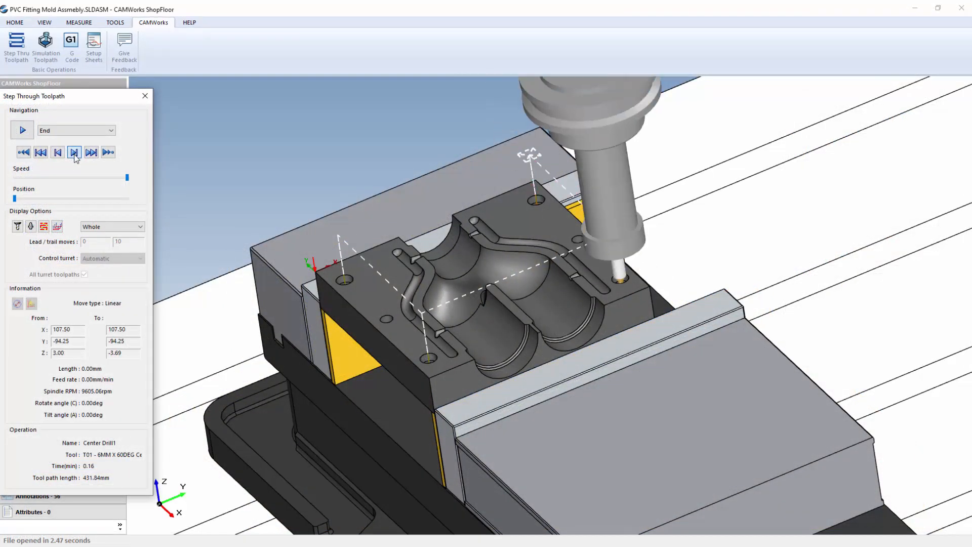
left_click(19, 130)
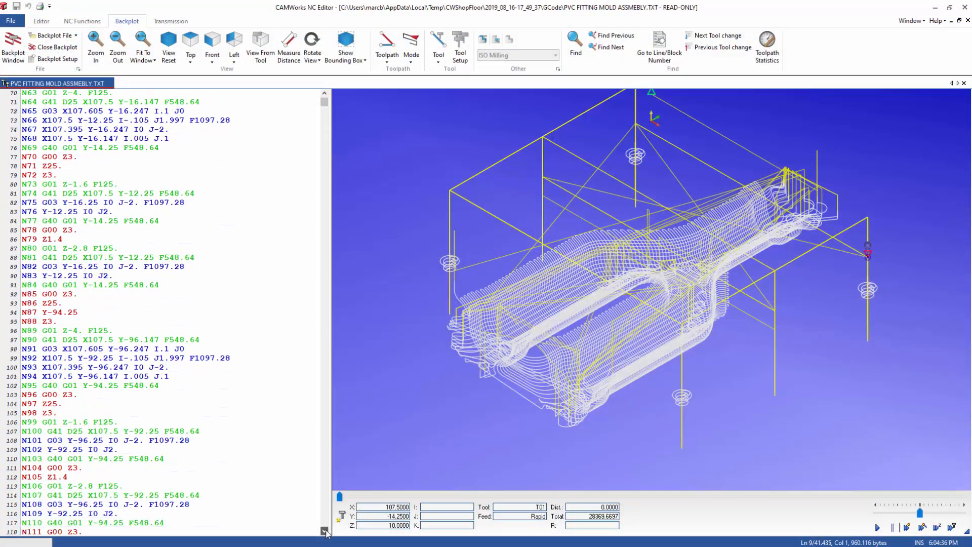
Scroll the NC code and bring up the Transmission options for sending the program to the machine.
scroll("down", 3)
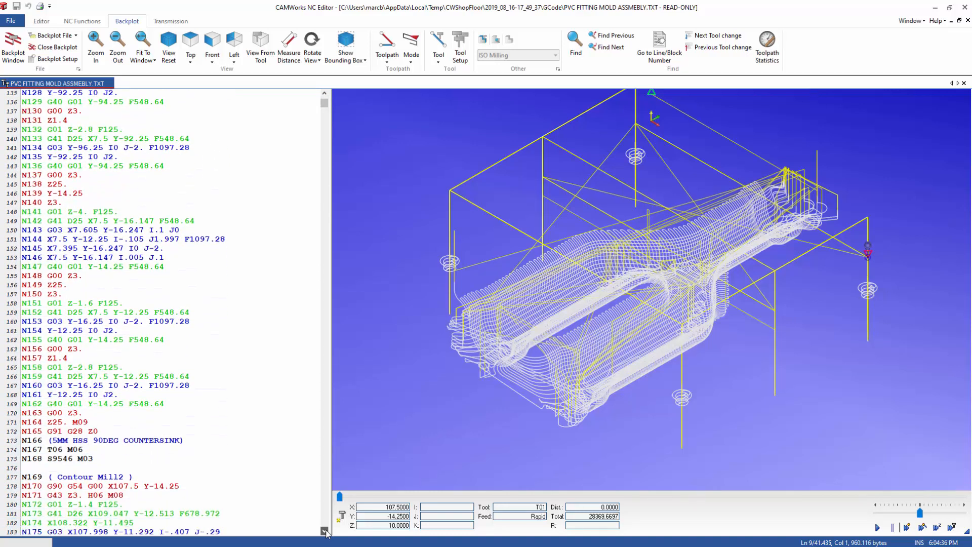
left_click(170, 20)
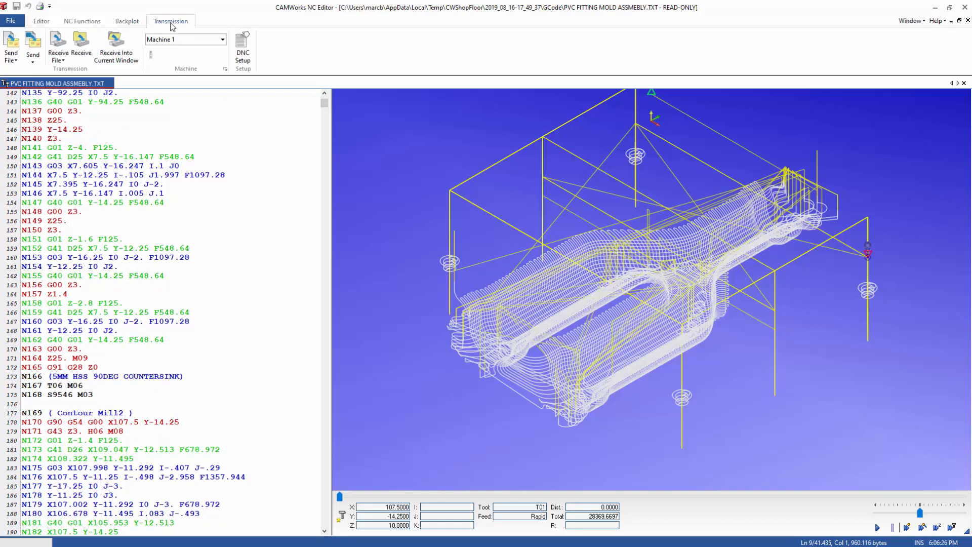
left_click(29, 46)
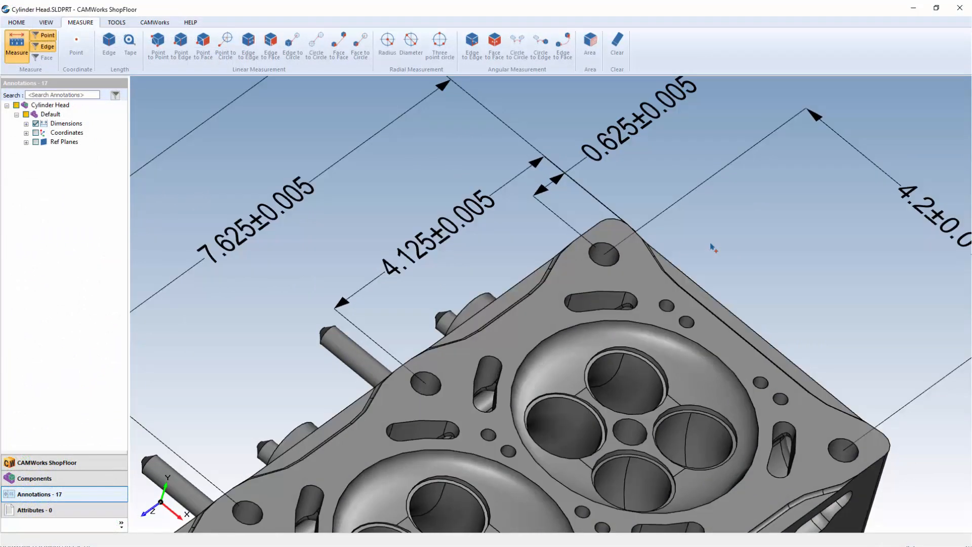
Measure the cylinder head's small hole at 0.2 in and corner hole at 0.4 in diameter.
left_click(410, 41)
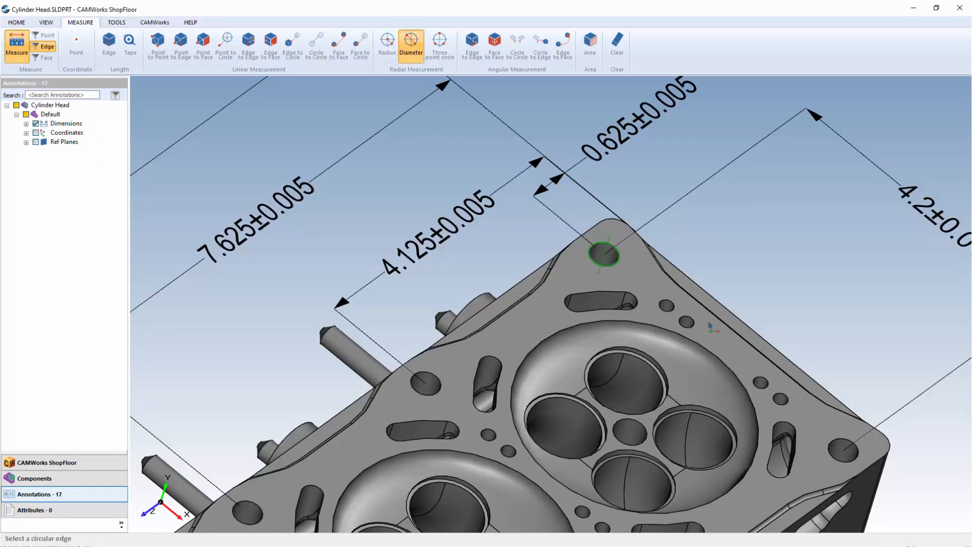
left_click(686, 320)
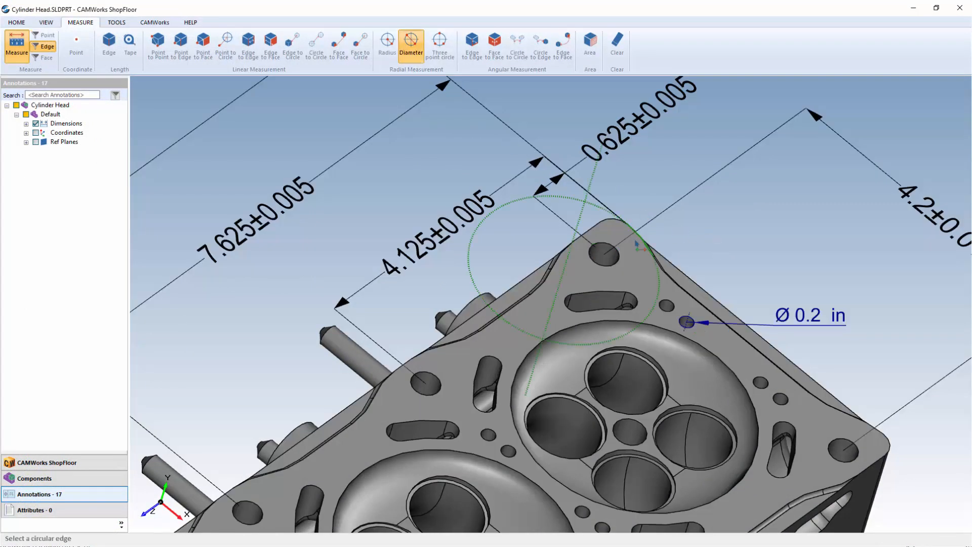
left_click(601, 253)
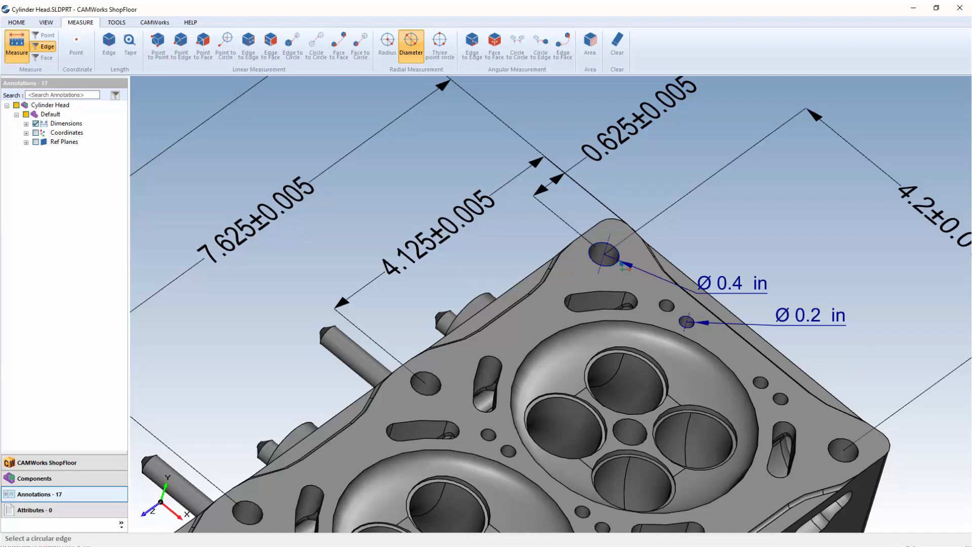